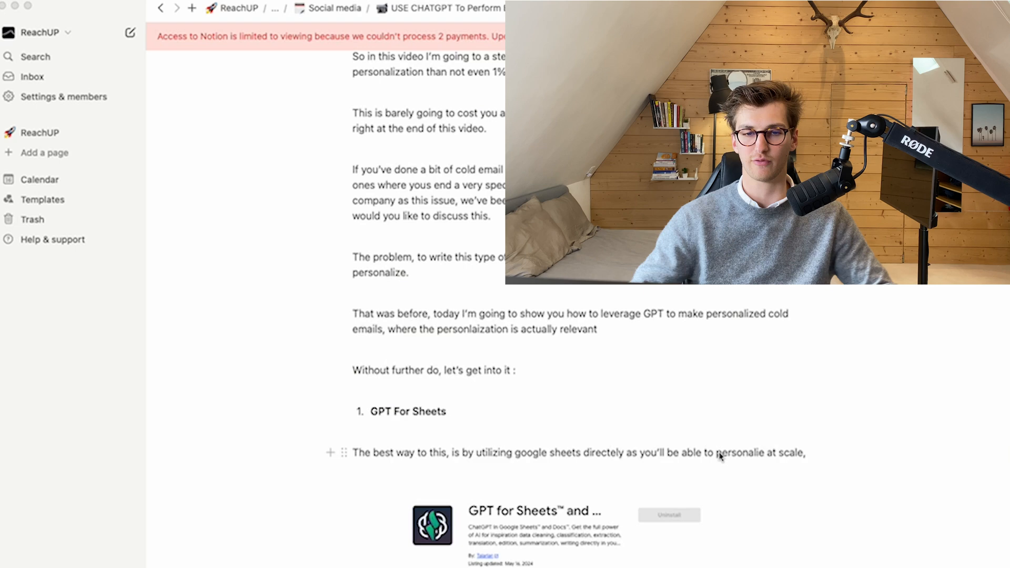
Open the GPT for Sheets and Docs Marketplace listing from the search results
scroll("down", 3)
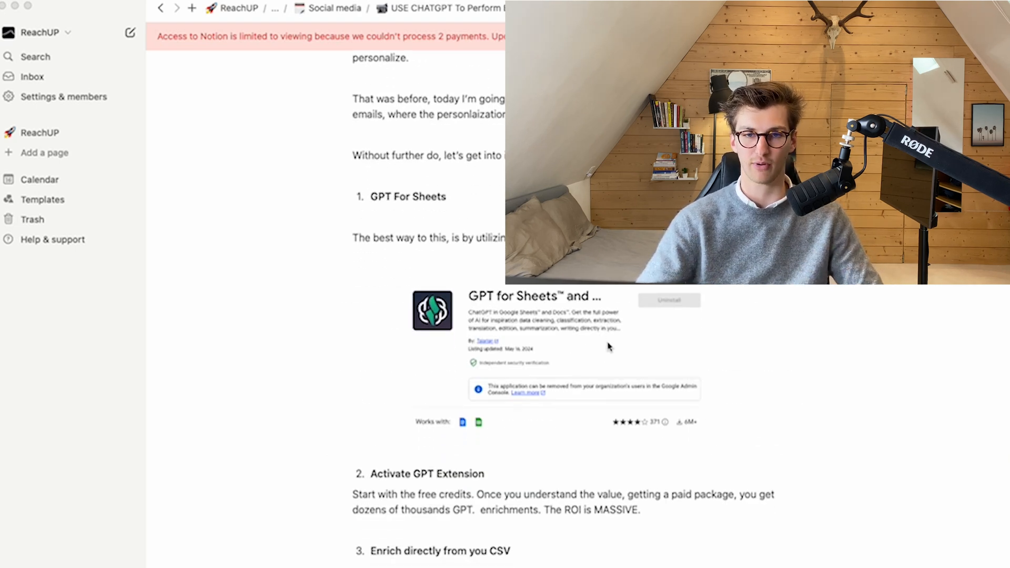
mouse_move(629, 335)
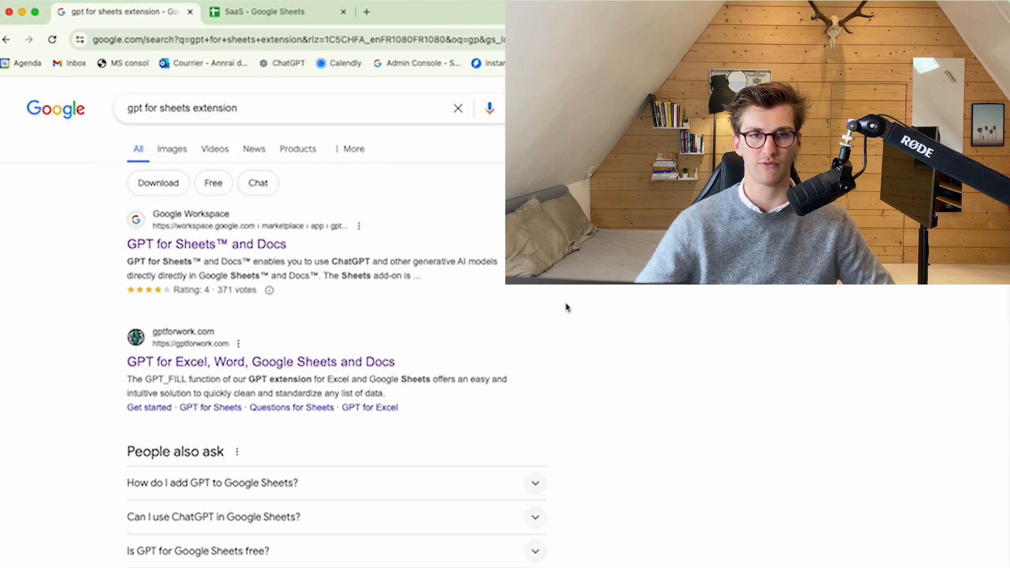
left_click(206, 244)
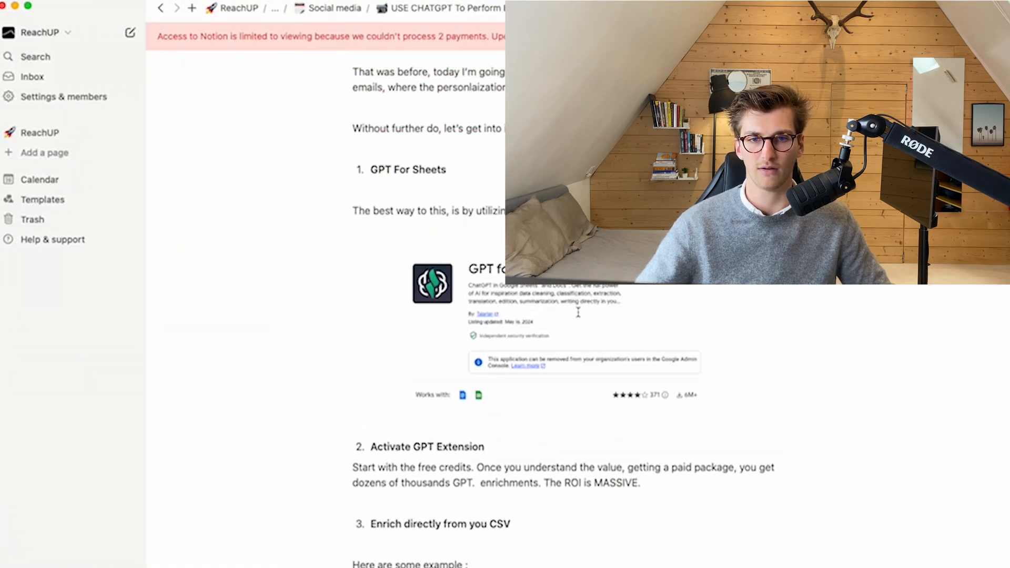
Scroll further down the Notion script before returning to the SaaS sheet
scroll("down", 3)
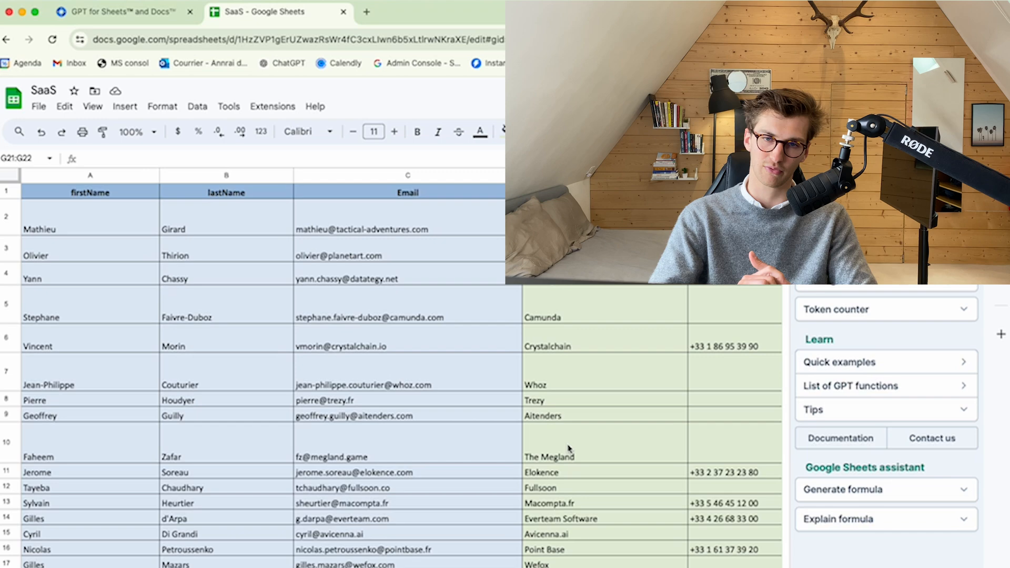
scroll("down", 3)
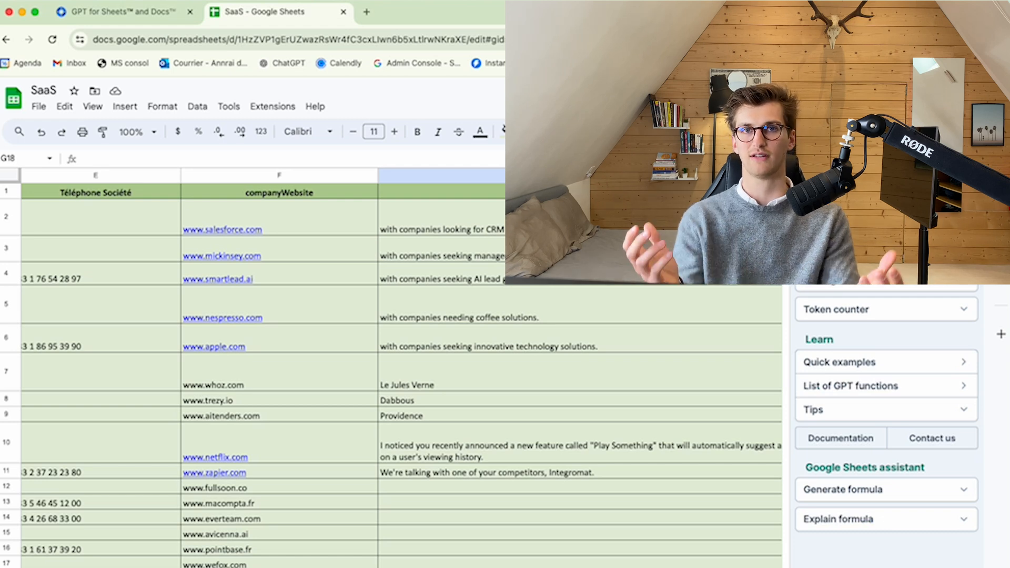
Reveal the =GPT target-audience formula behind cell G2
left_click(442, 217)
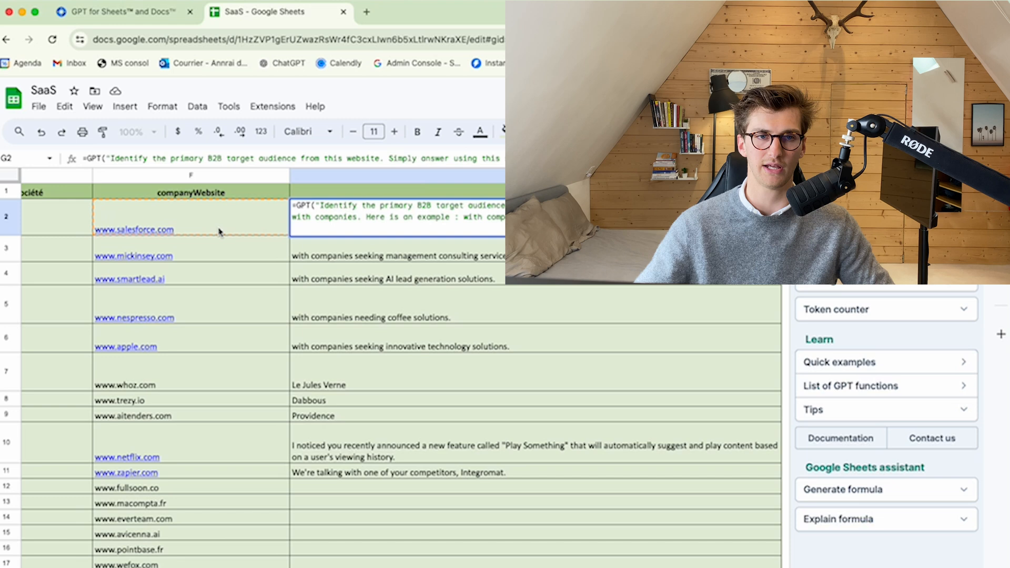
mouse_move(432, 251)
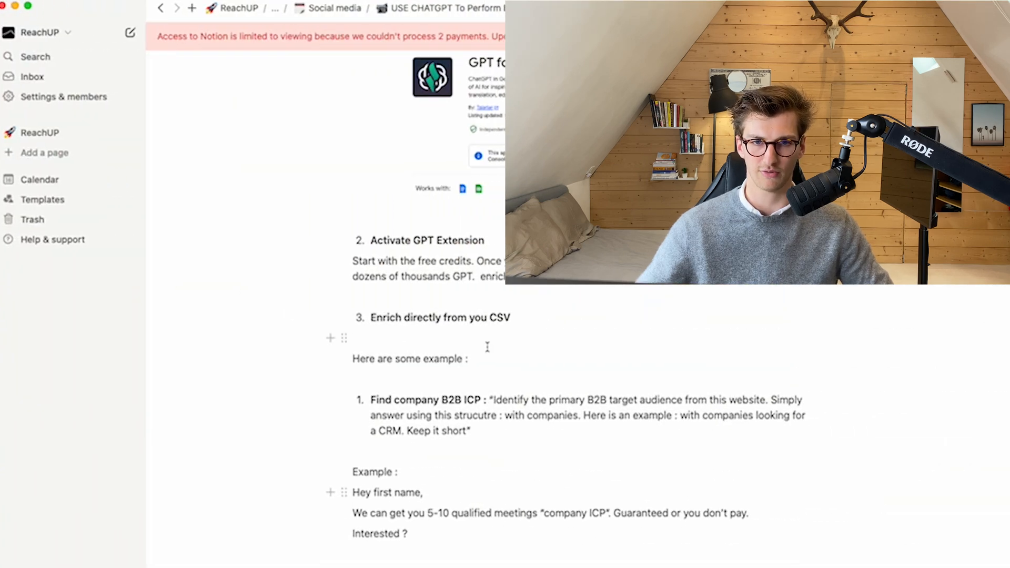
Scroll through the Notion B2B ICP prompt examples
scroll("down", 3)
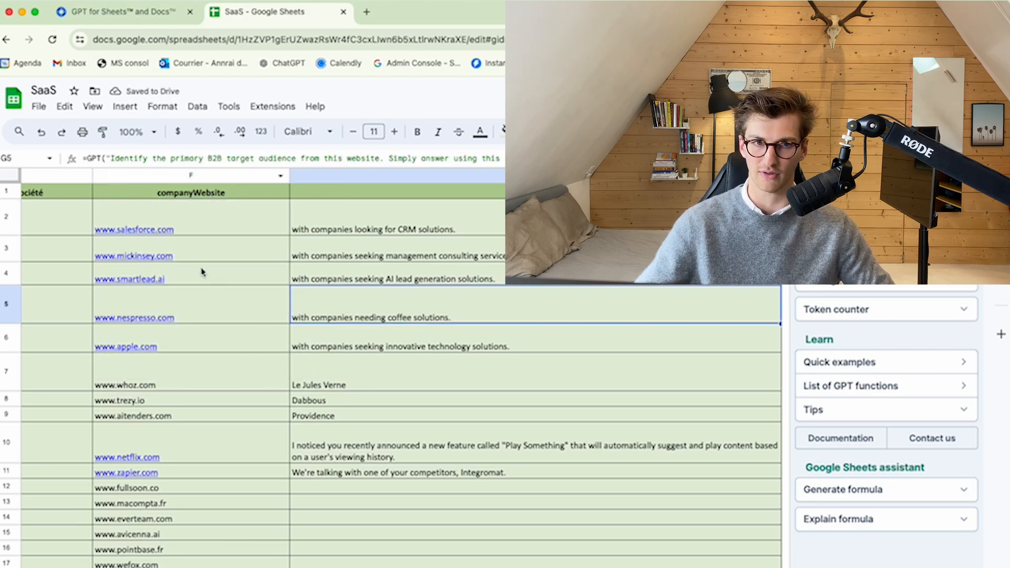
left_click(396, 255)
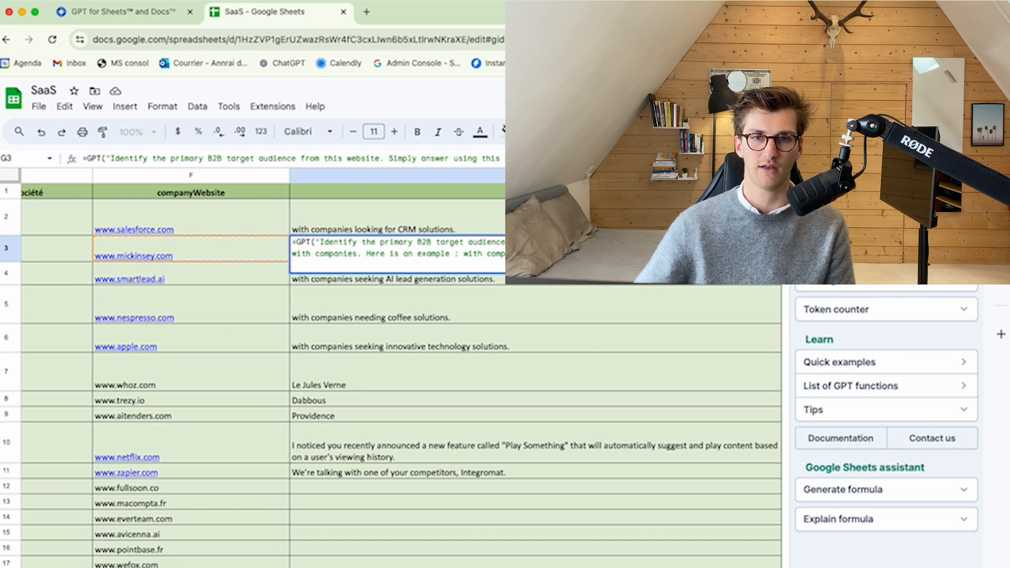
left_click(536, 303)
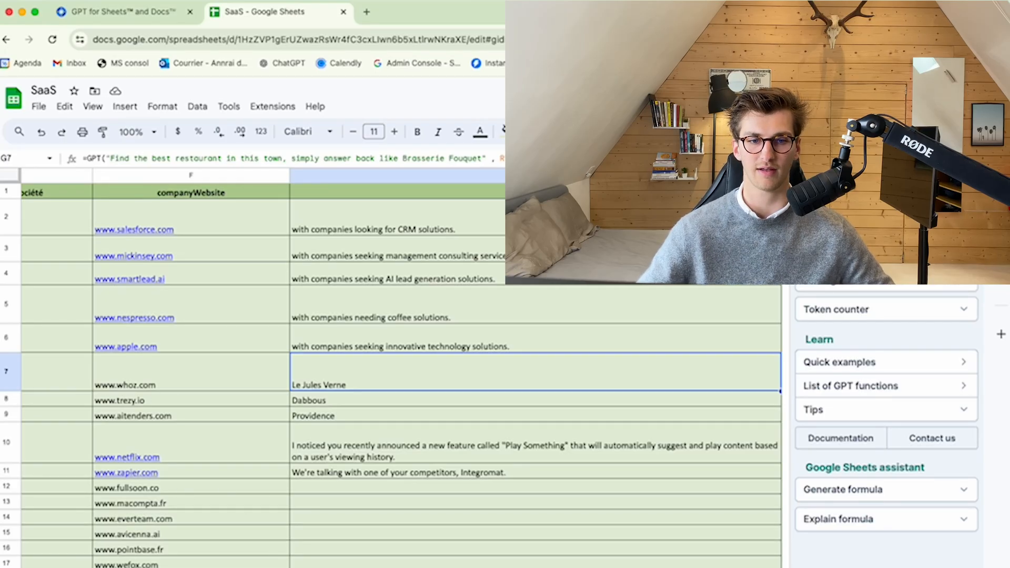
Enter the =GPT 'best restaurant in this town, answer like Brasserie Fouque' formula in column G
scroll("right", 3)
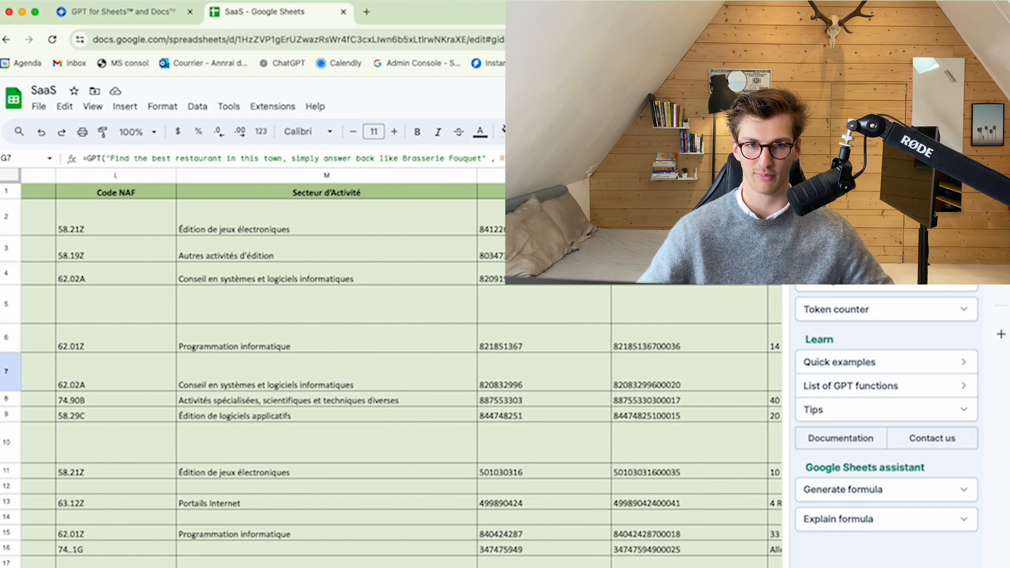
scroll("right", 3)
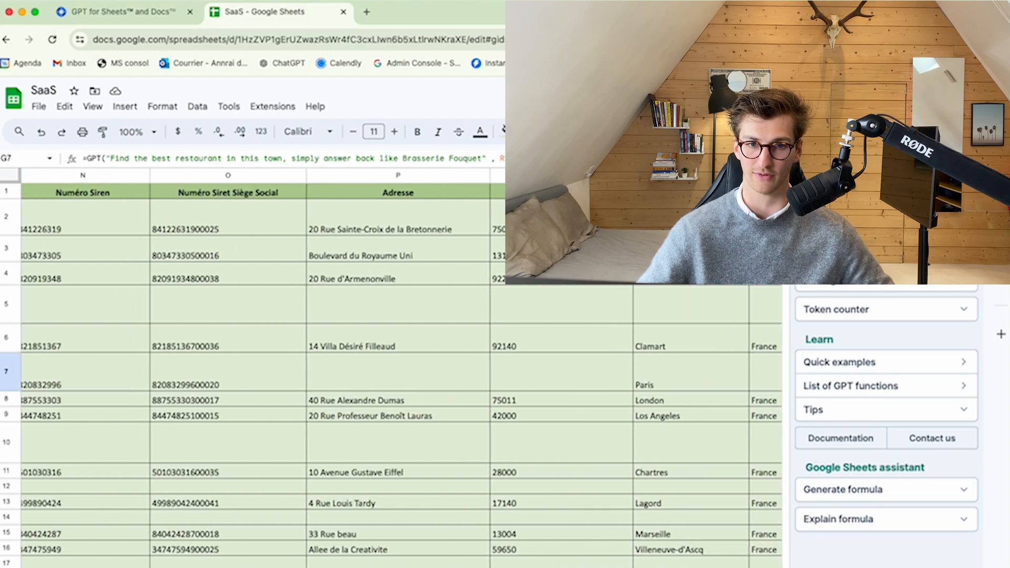
scroll("right", 3)
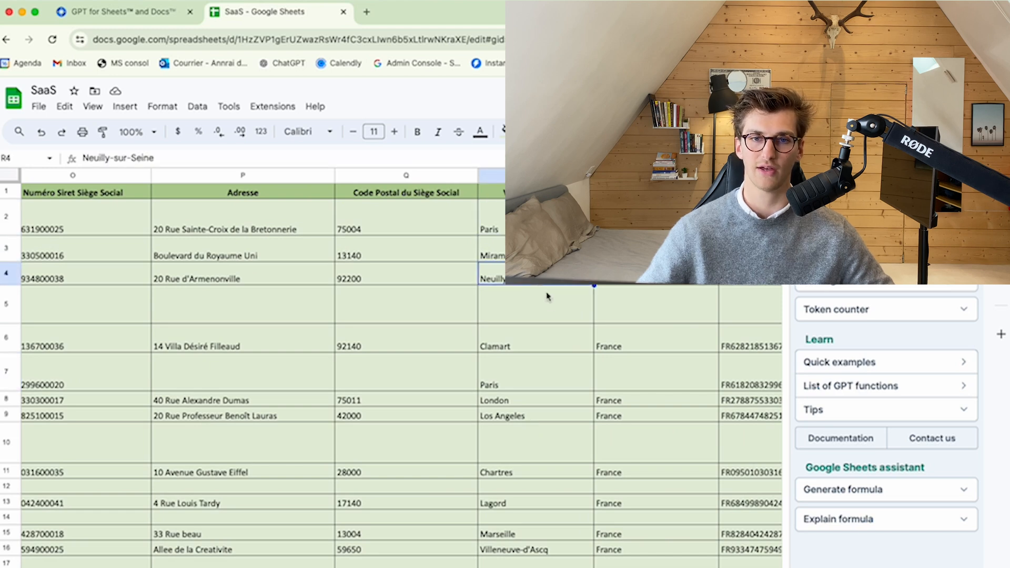
scroll("down", 3)
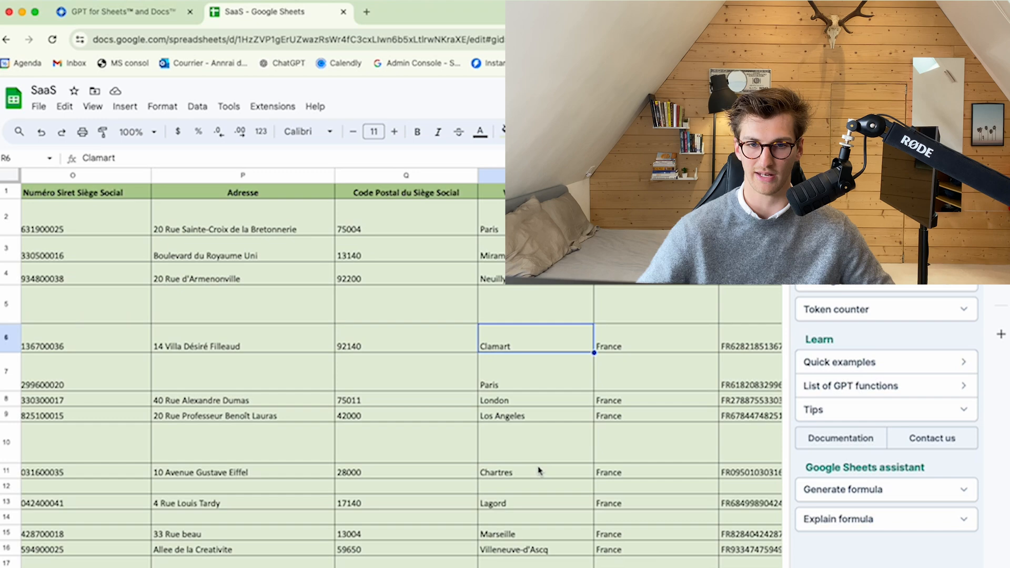
scroll("left", 3)
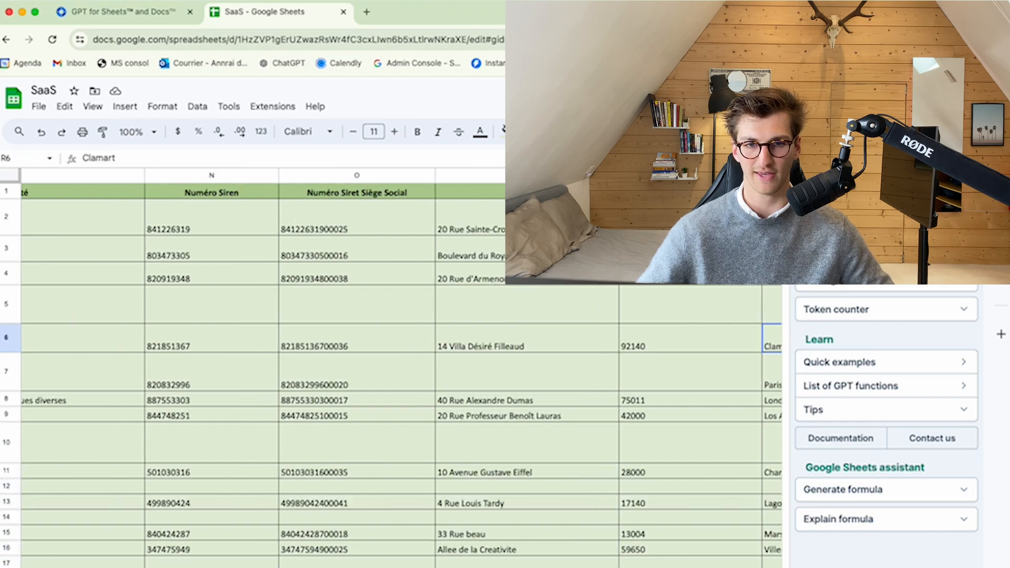
scroll("left", 3)
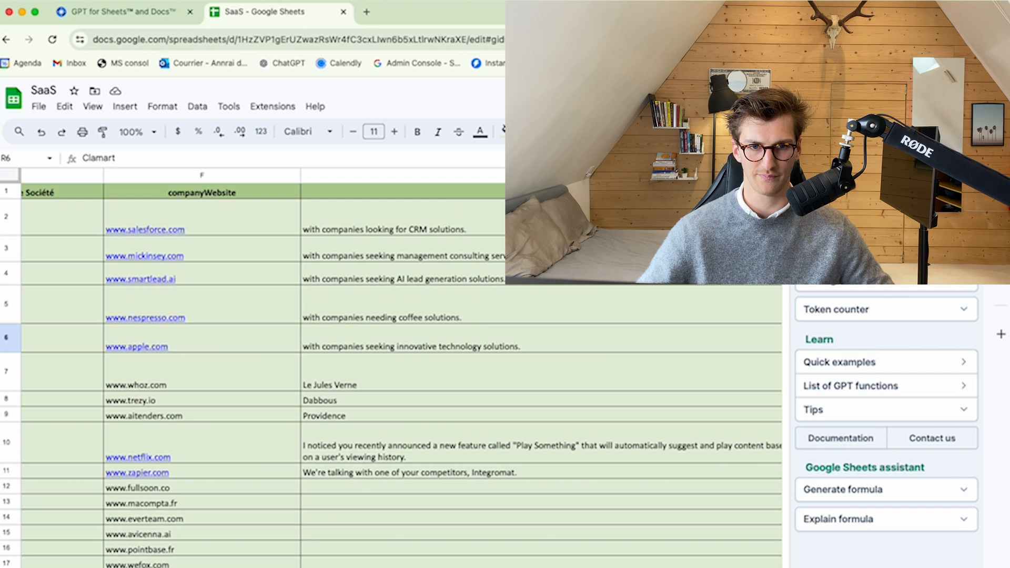
type("=GPT(\"Find the best restaurant in this town, simply answer back like Brasserie Fouquet\" , R7)")
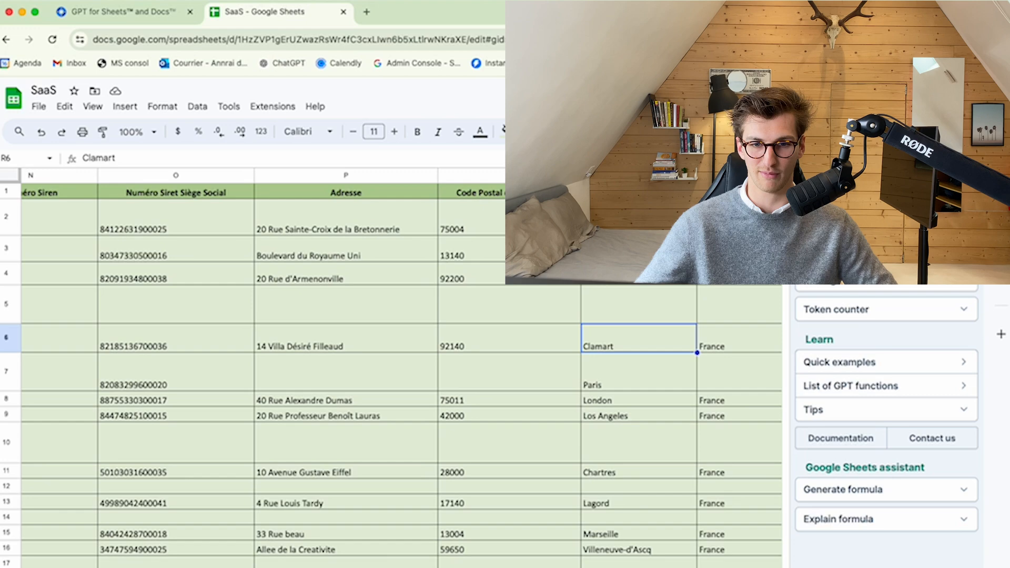
Check Trezy's row and city against its Dabbous result, then start a fresh browser tab
scroll("left", 3)
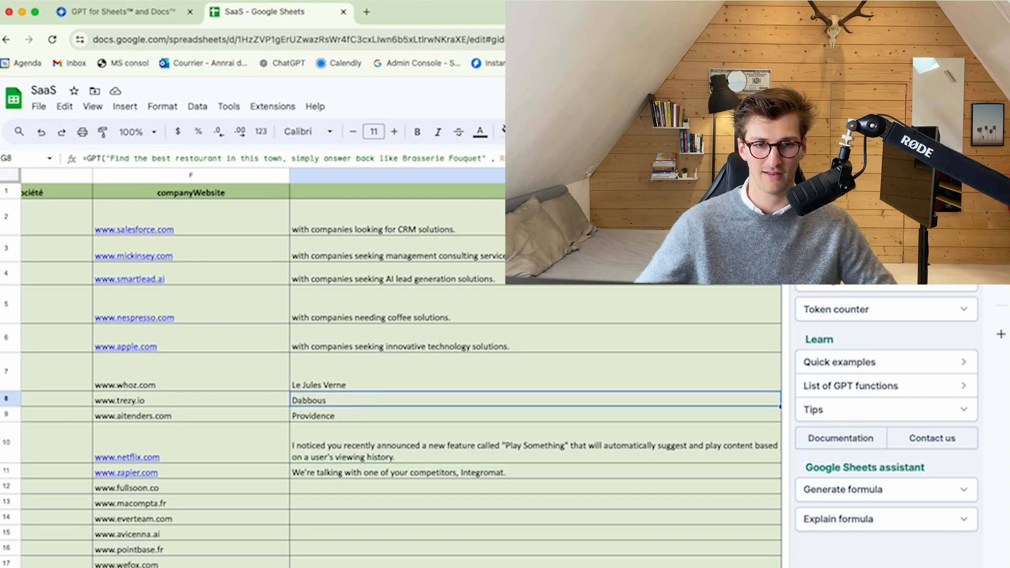
scroll("right", 3)
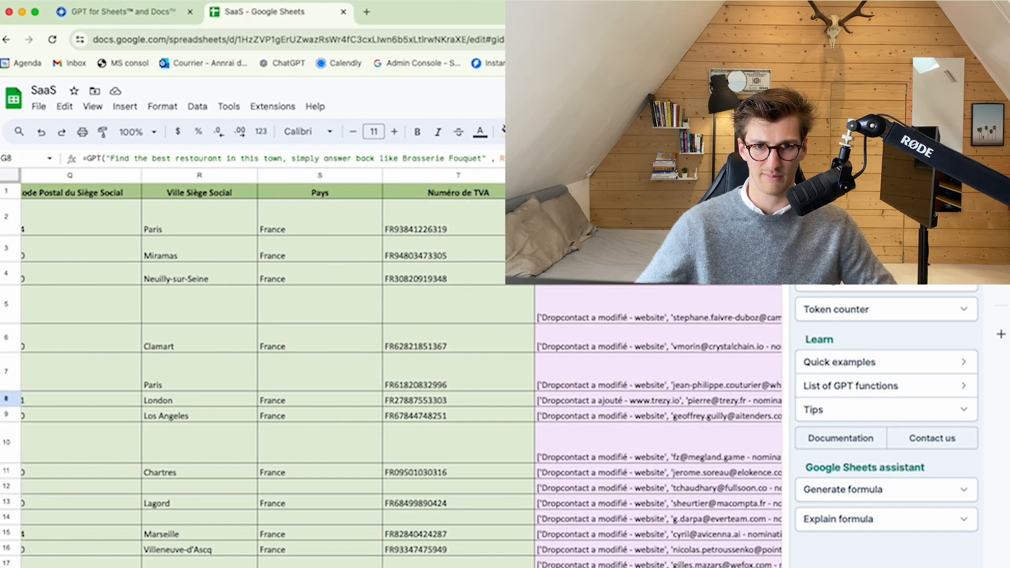
scroll("left", 3)
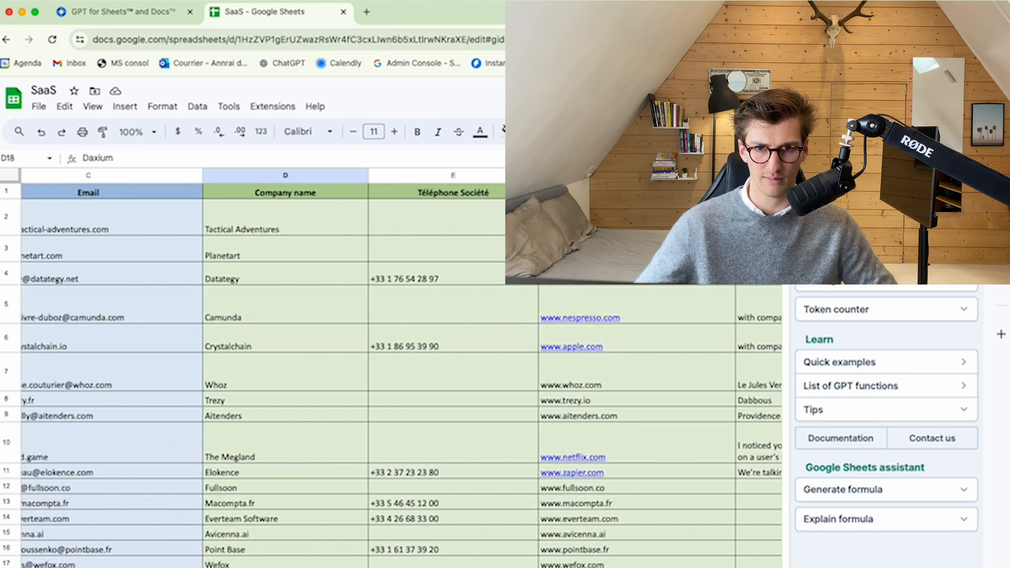
left_click(64, 399)
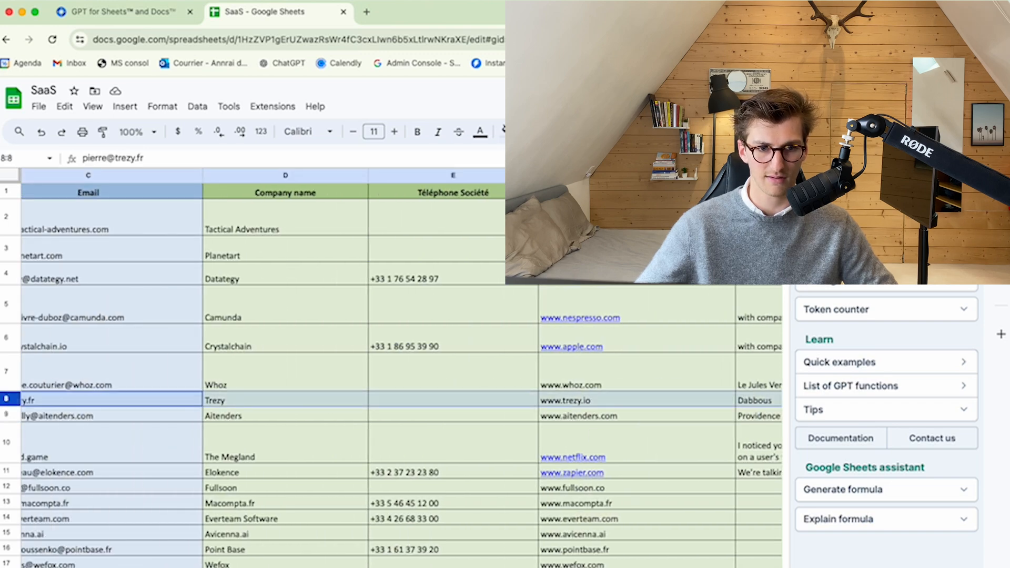
scroll("right", 3)
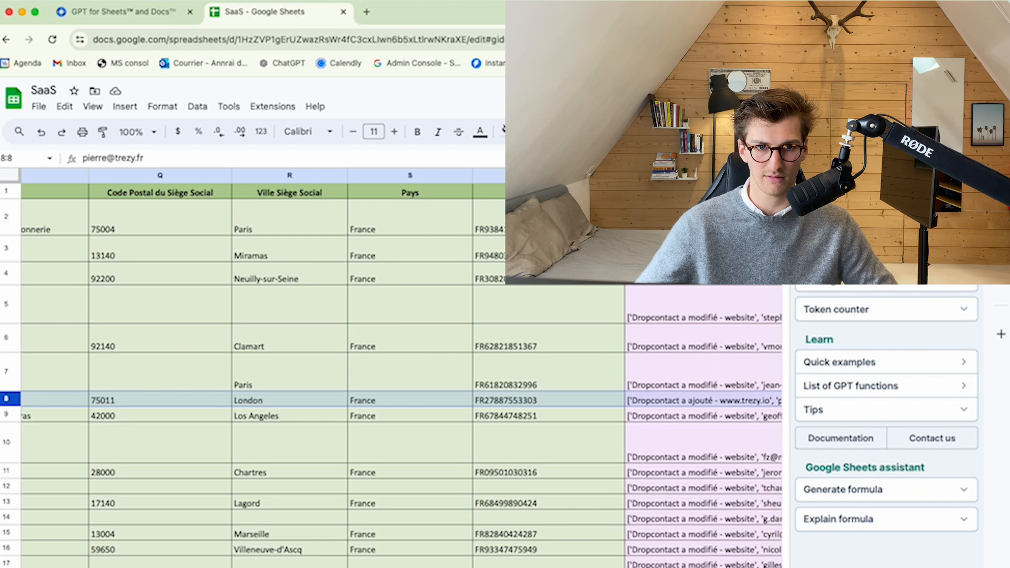
left_click(366, 11)
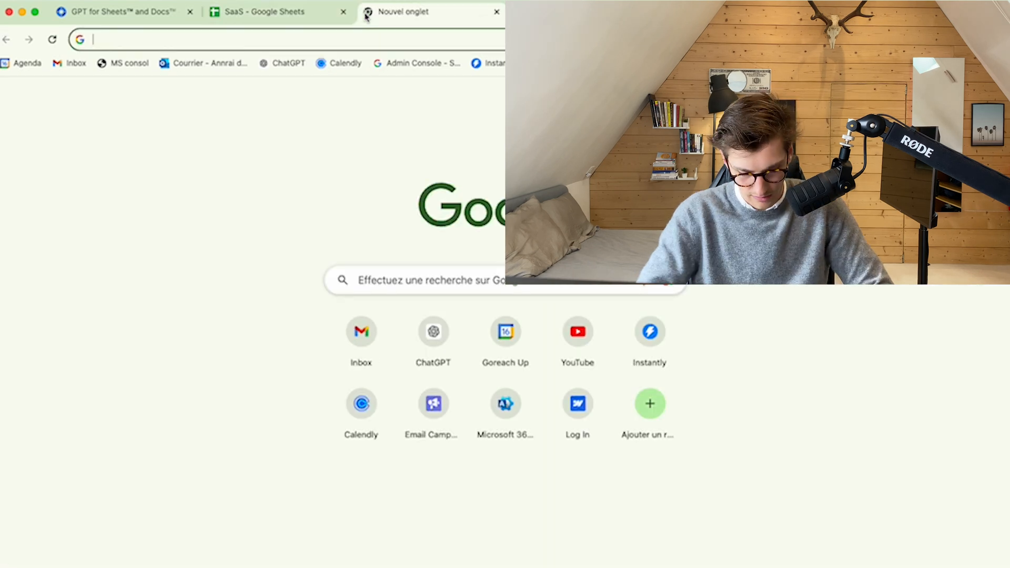
Search Google for 'dabous london' to verify the restaurant, then return to the SaaS sheet
type("dabous london")
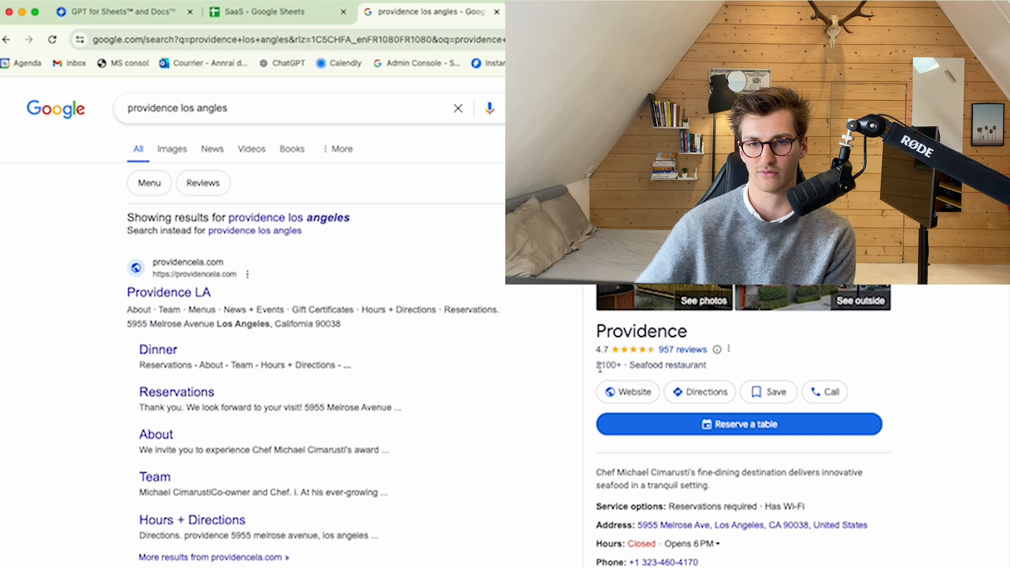
left_click(264, 12)
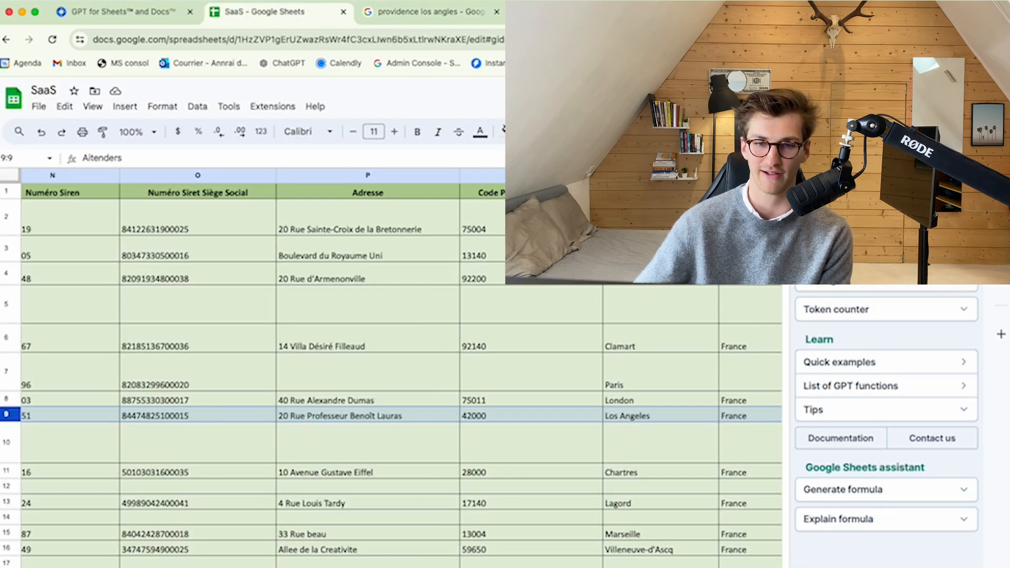
Review the company rows, then switch to the Notion prompt templates window
scroll("left", 3)
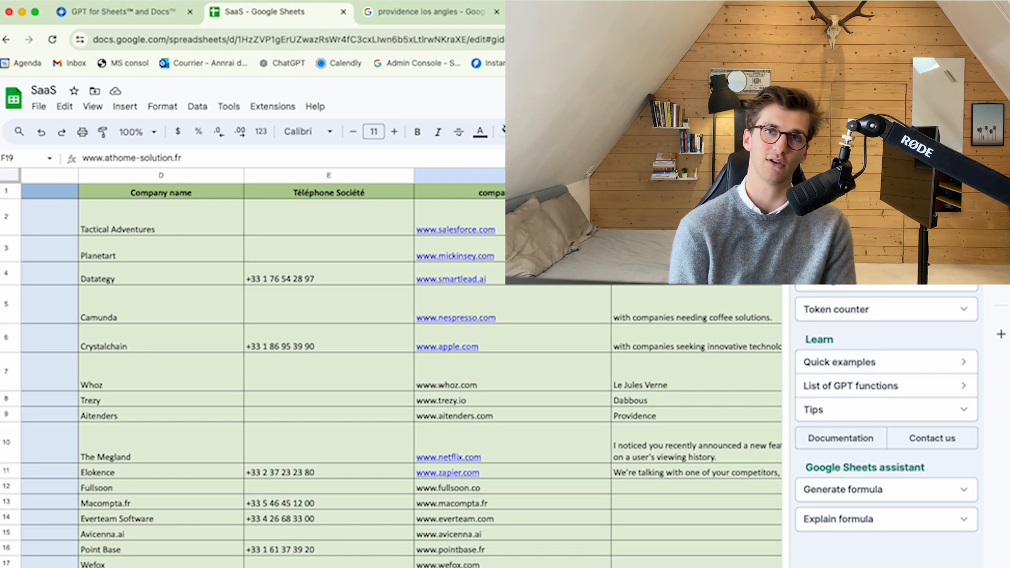
left_click(695, 486)
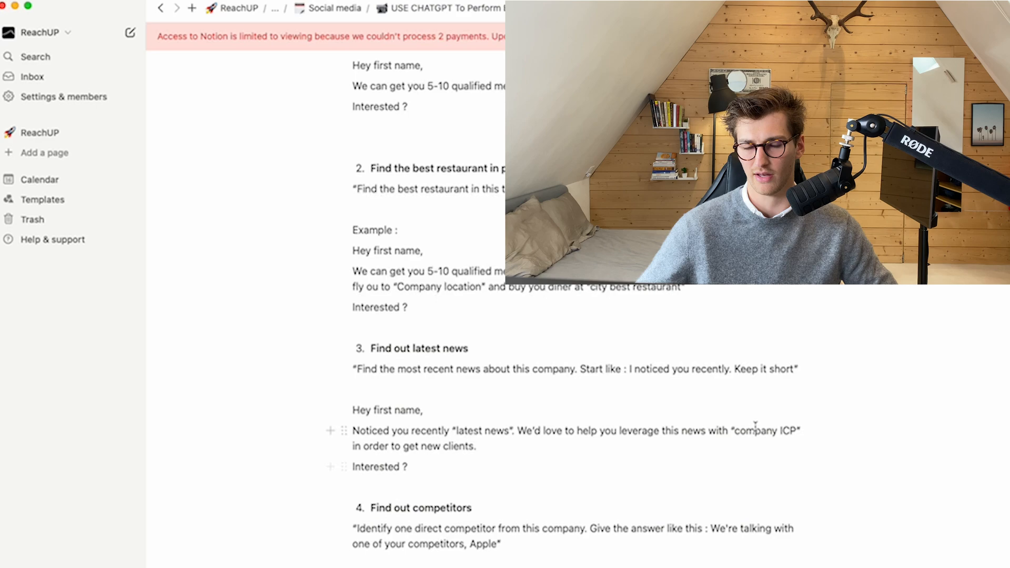
Select text in the Notion latest-news and competitor prompt templates
double_click(767, 430)
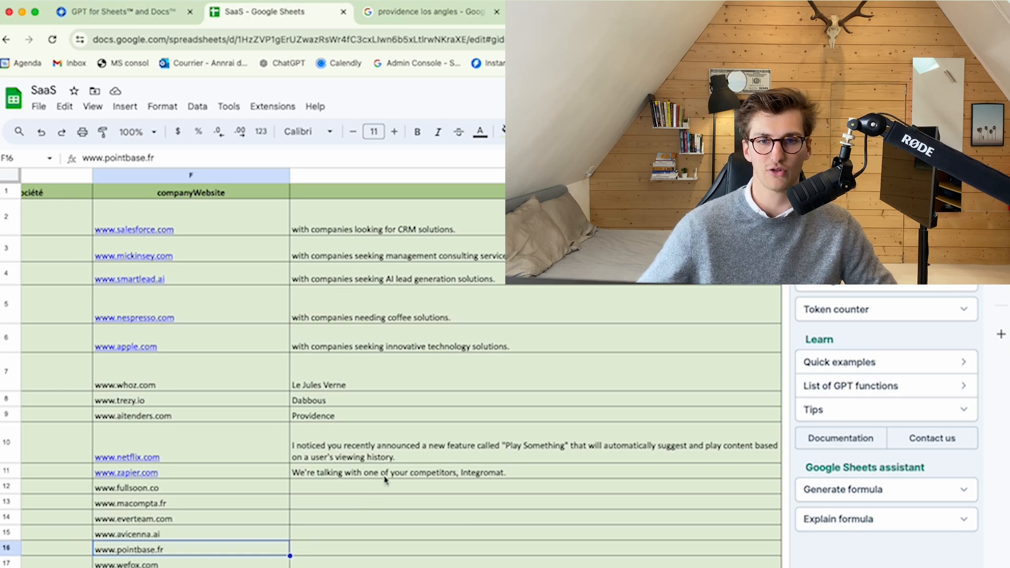
mouse_move(438, 509)
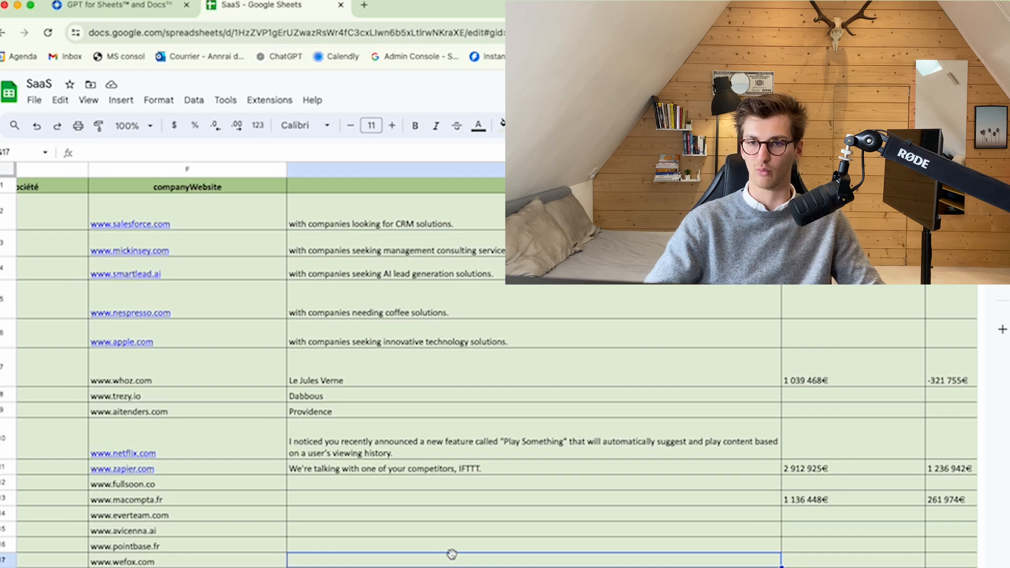
Relaunch the GPT for Sheets and Docs sidebar from the Extensions menu
scroll("down", 3)
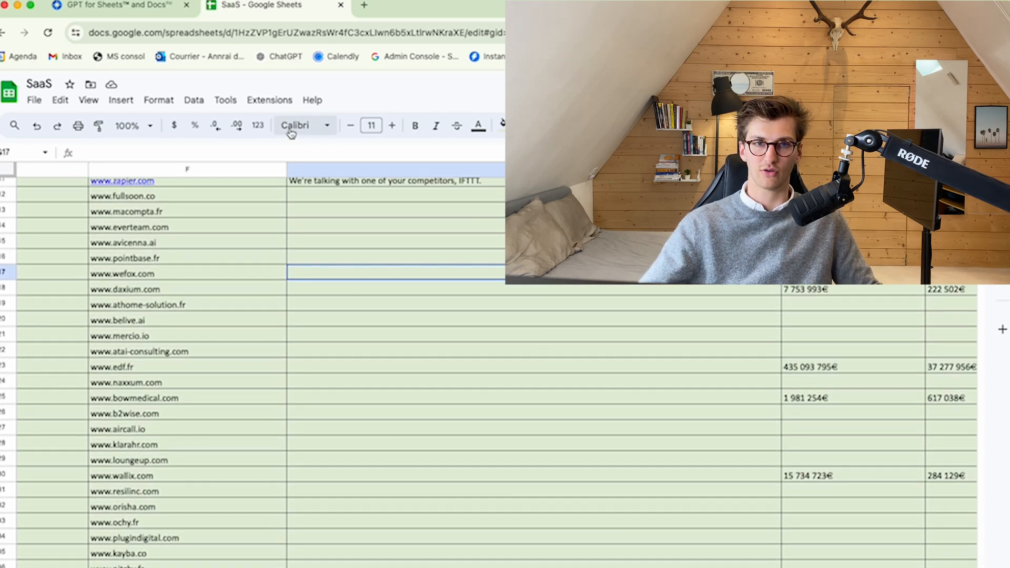
left_click(270, 100)
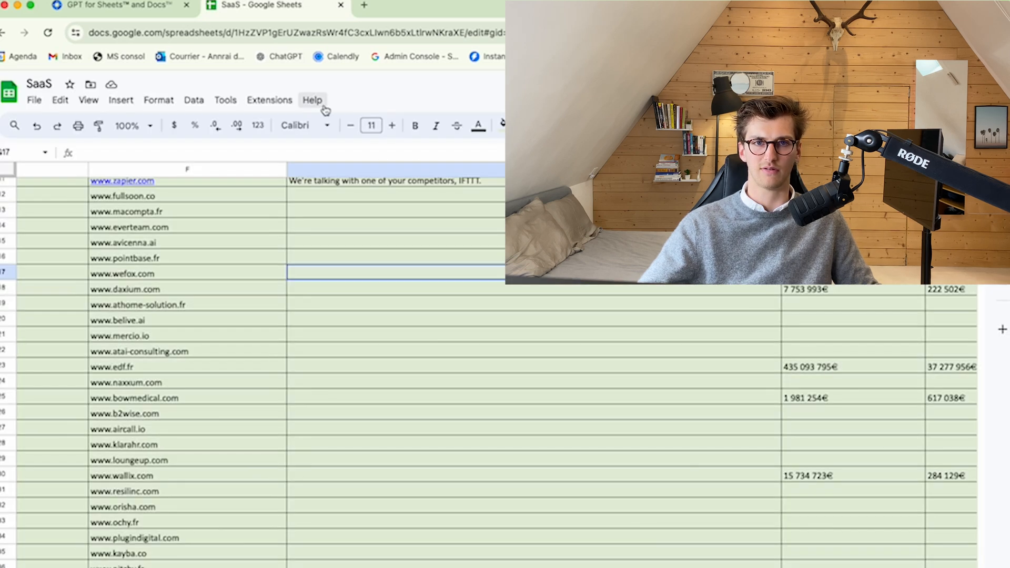
left_click(270, 100)
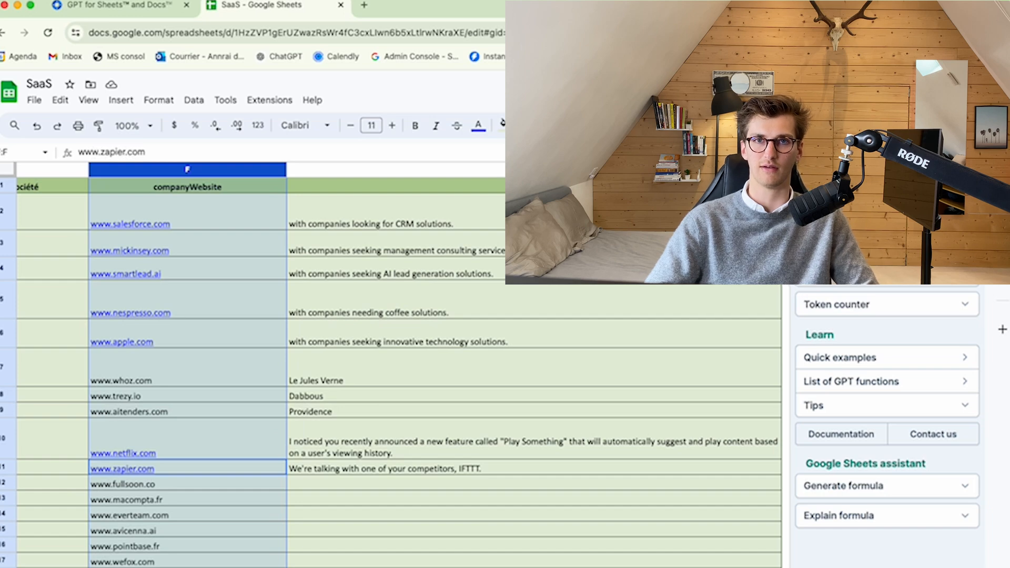
scroll("down", 3)
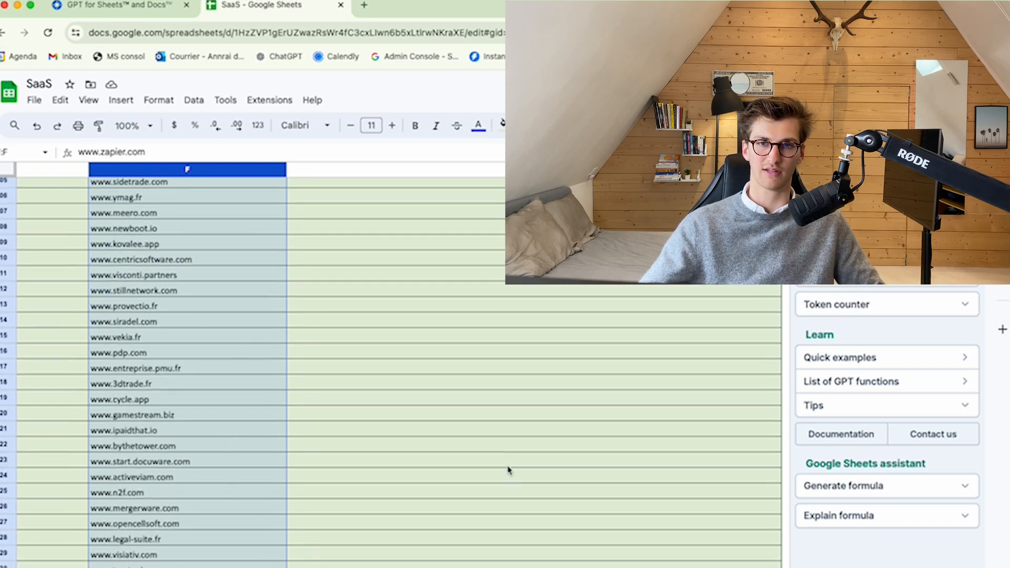
scroll("down", 3)
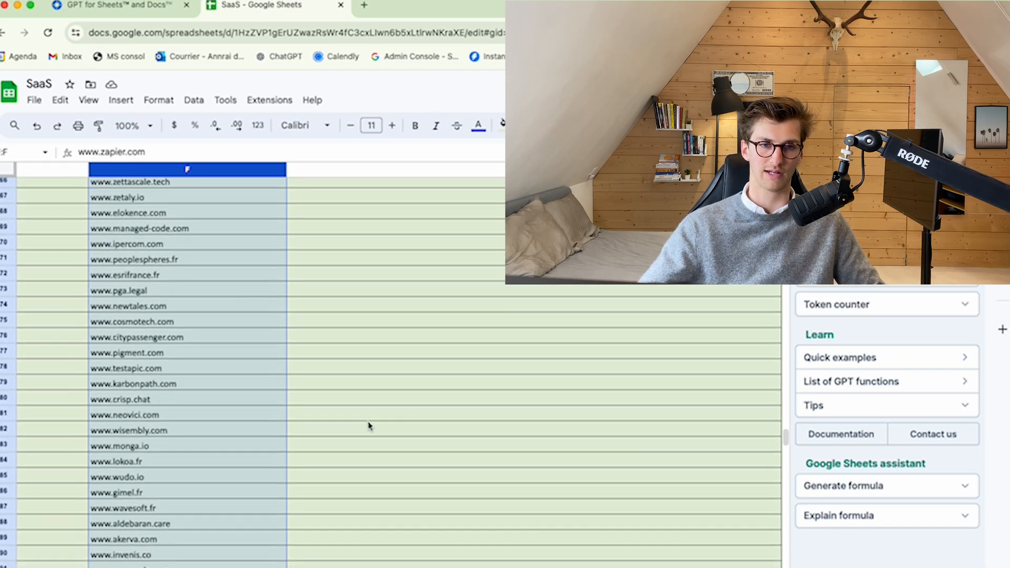
scroll("down", 3)
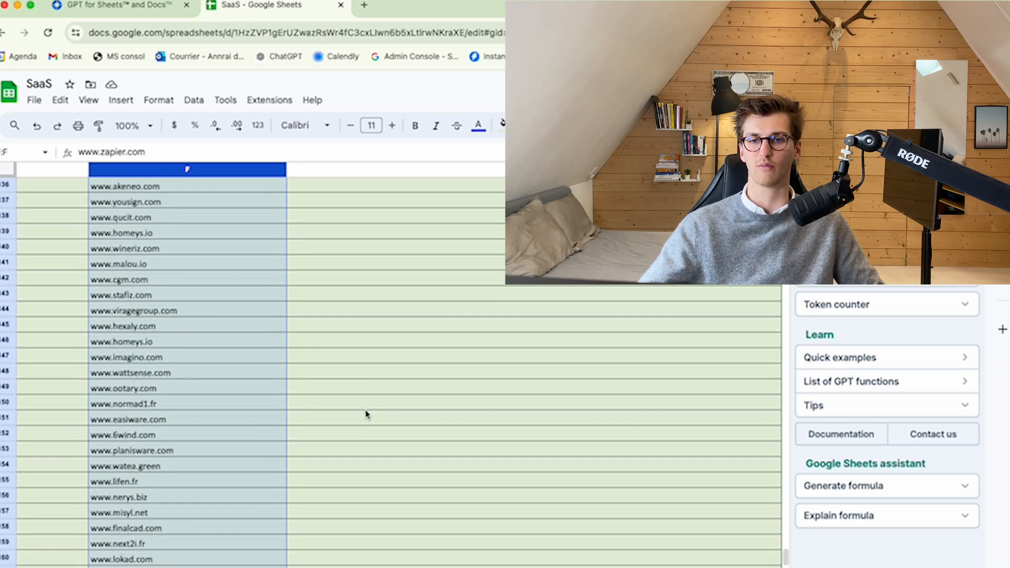